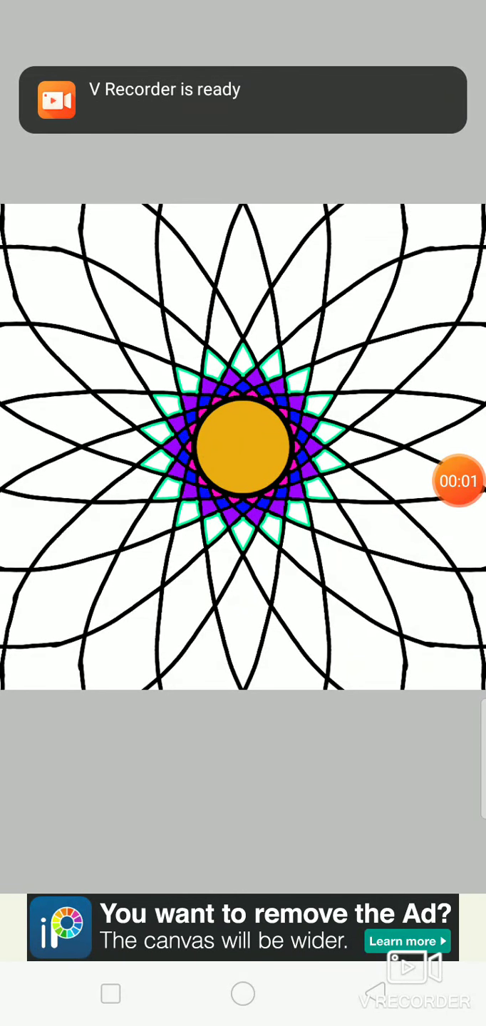
# Start a new blank square canvas from My Gallery's + button.
pyautogui.click(458, 481)
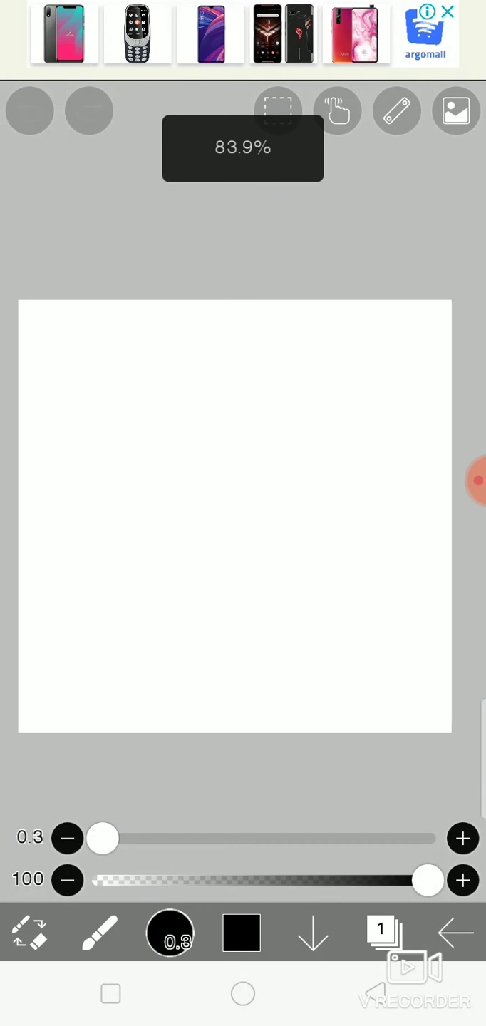
# Choose the circle ruler from the Ruler menu to trace the circle outline.
pyautogui.click(396, 110)
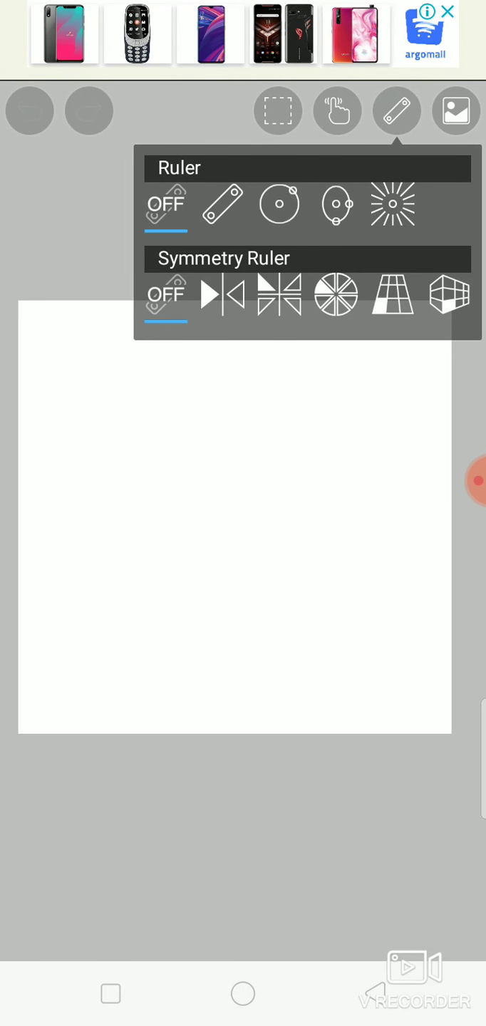
pyautogui.click(335, 293)
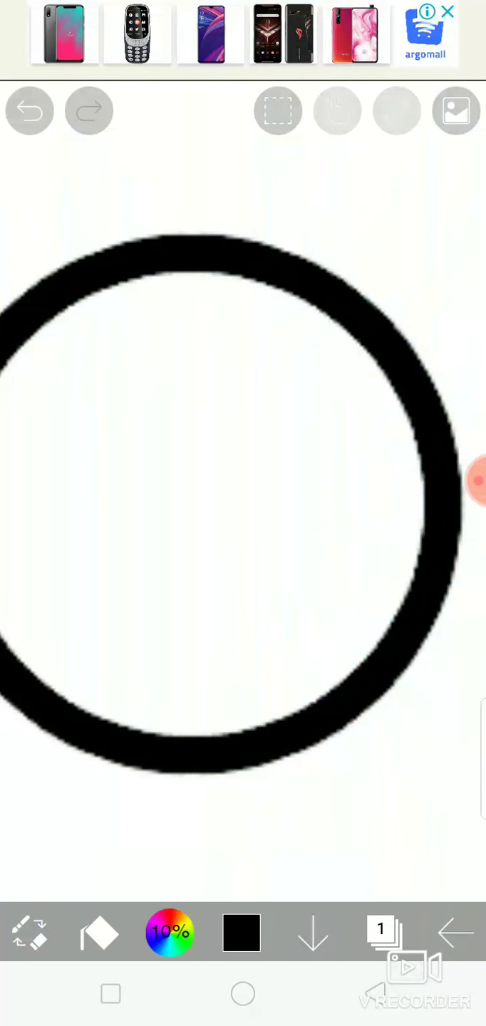
# Pick bright orange in the colour wheel for the circle's centre fill.
pyautogui.click(240, 932)
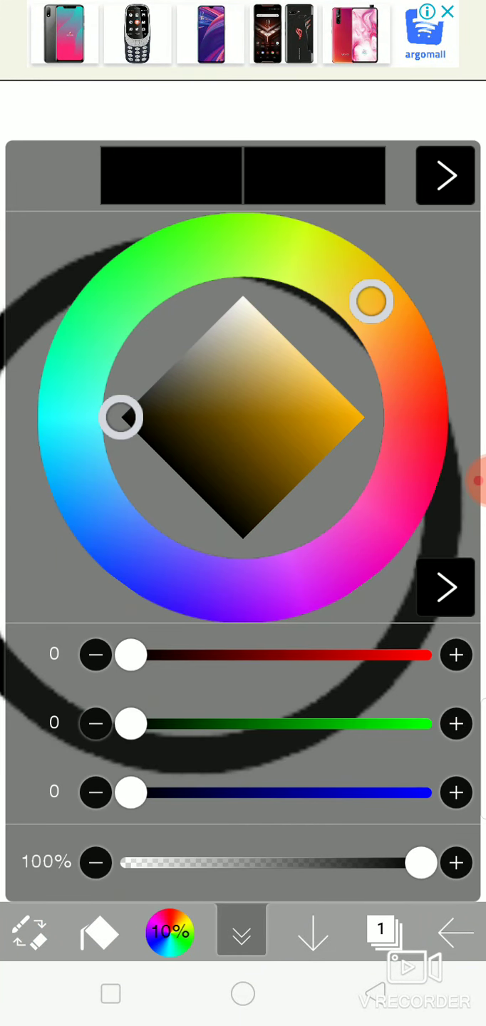
pyautogui.moveTo(122, 417); pyautogui.dragTo(360, 418)
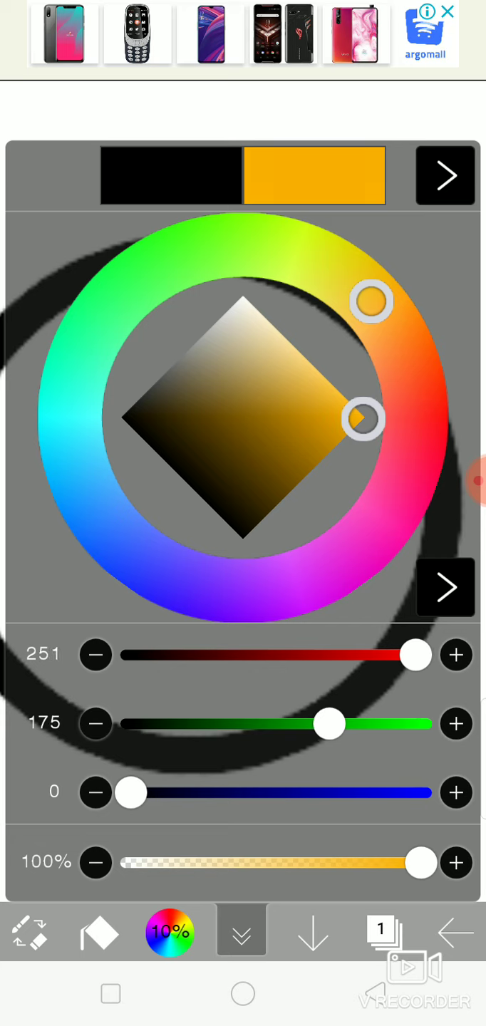
pyautogui.click(240, 929)
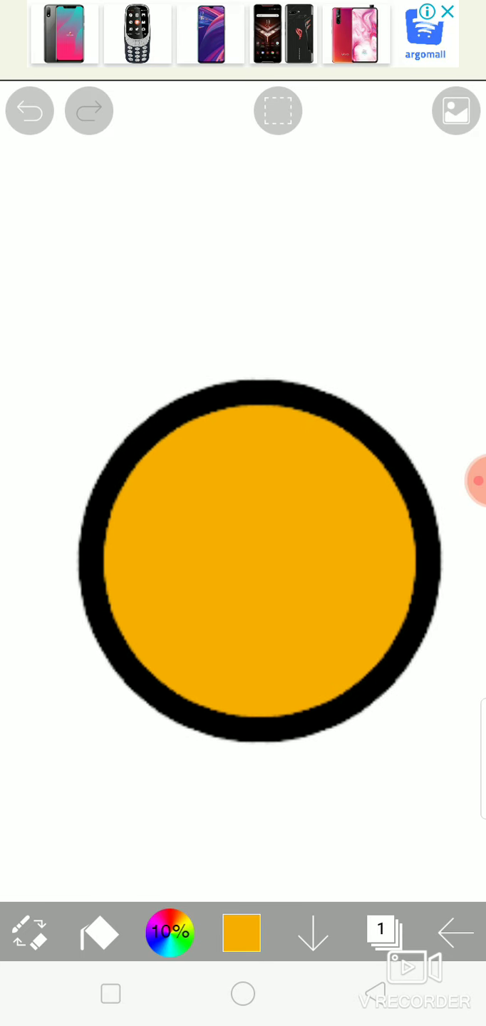
pyautogui.click(240, 933)
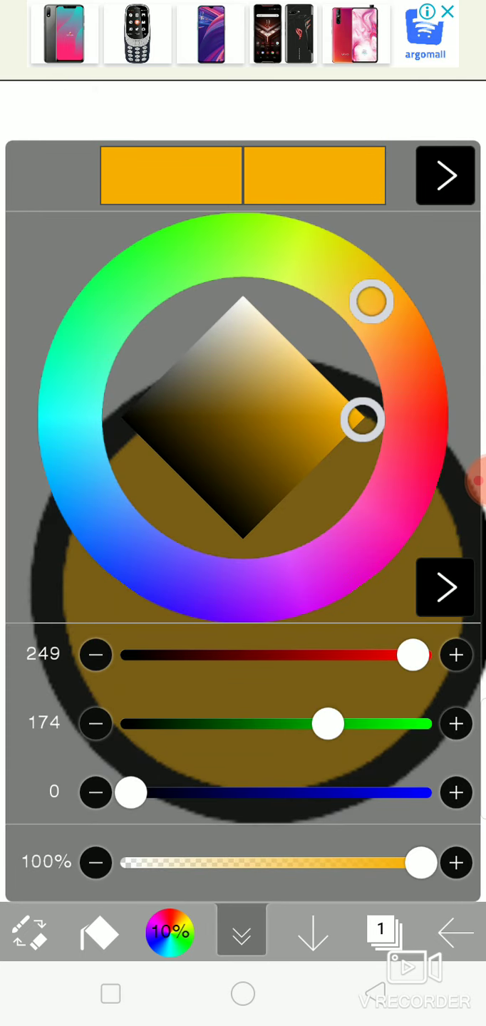
# Adjust the orange shade slightly in the colour wheel.
pyautogui.moveTo(362, 419); pyautogui.dragTo(277, 587)
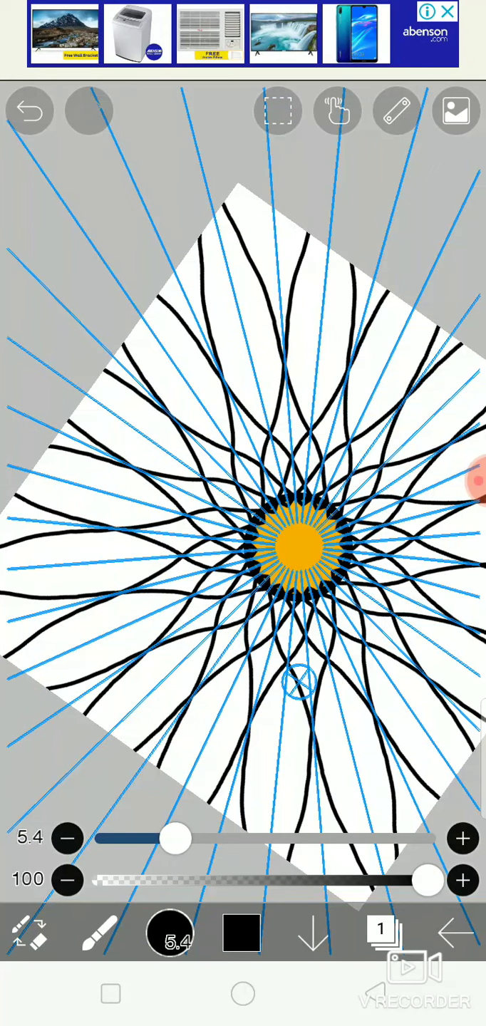
# Reopen Untitled108 from My Gallery and add a new colouring layer.
pyautogui.click(30, 110)
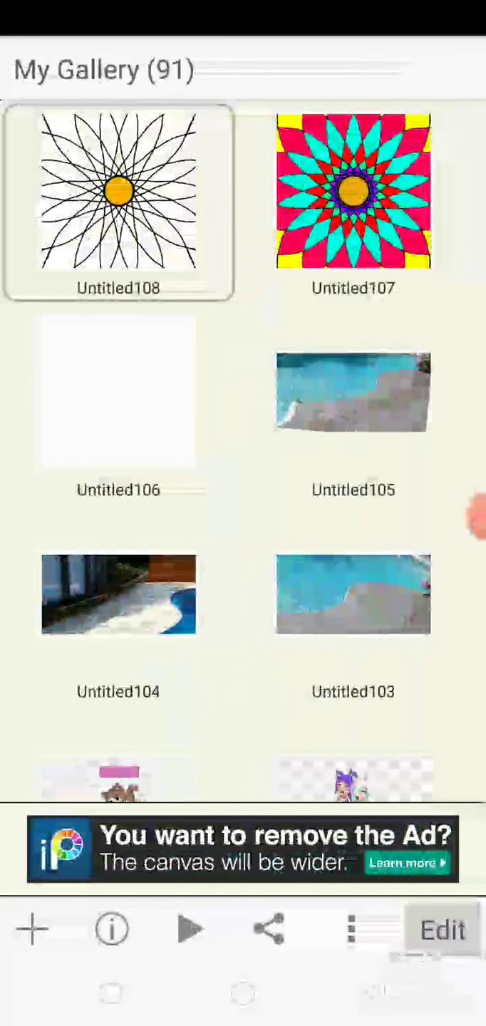
pyautogui.doubleClick(119, 205)
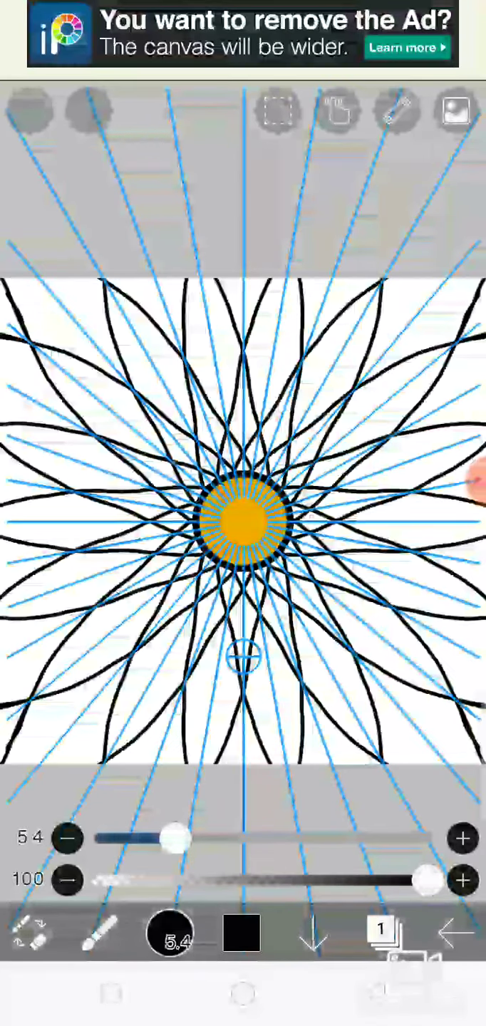
pyautogui.click(382, 934)
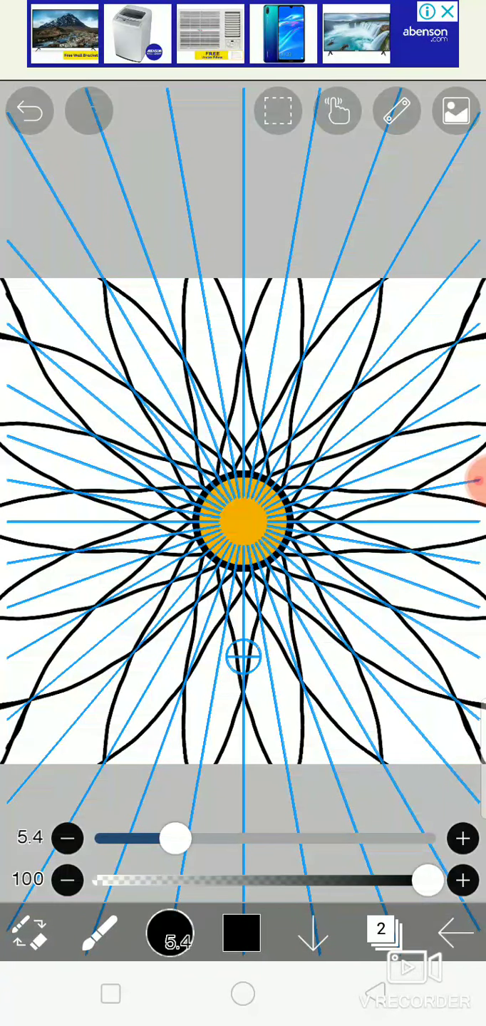
# Choose bright magenta and fill the small triangles around the orange centre.
pyautogui.click(240, 932)
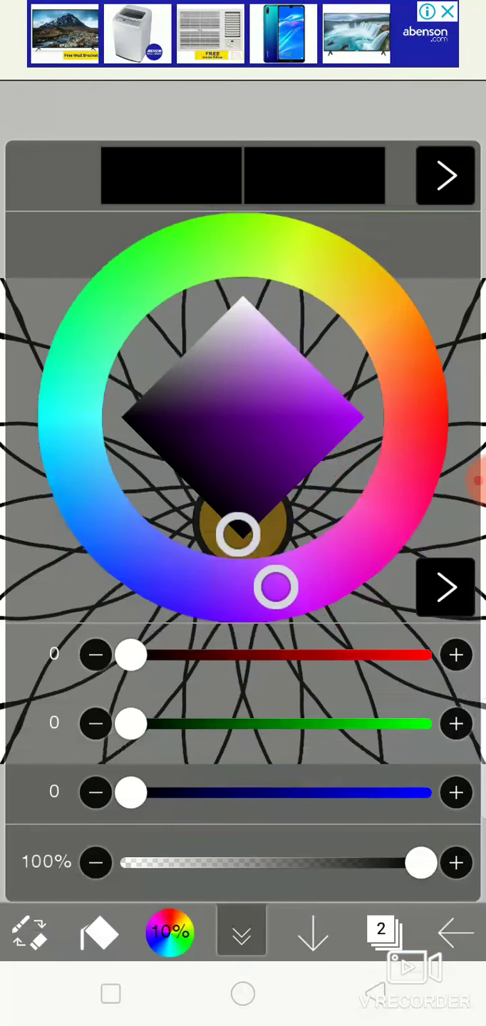
pyautogui.moveTo(275, 586); pyautogui.dragTo(345, 555)
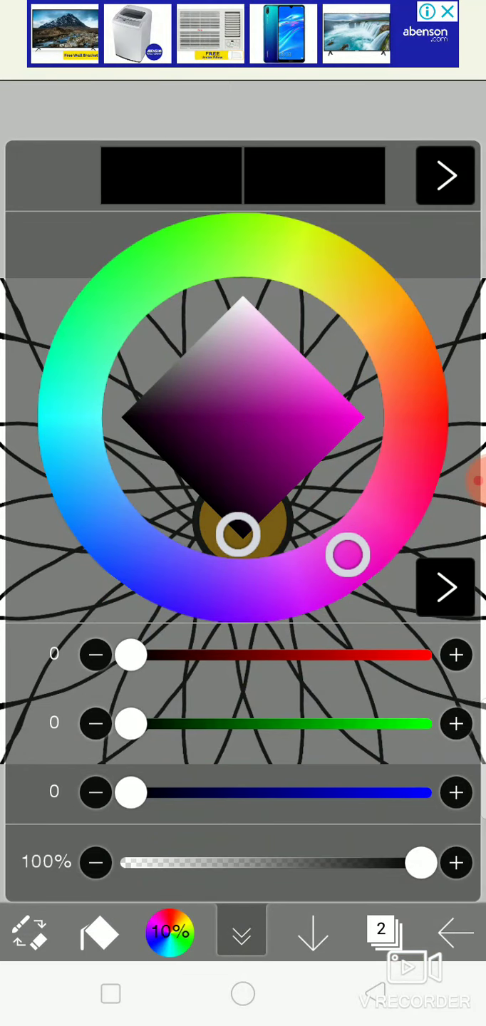
pyautogui.click(241, 930)
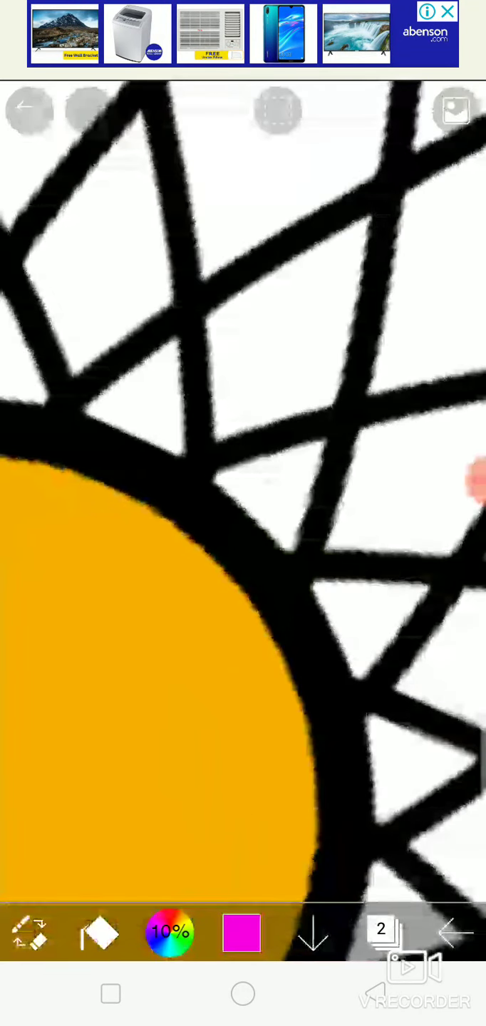
pyautogui.click(277, 110)
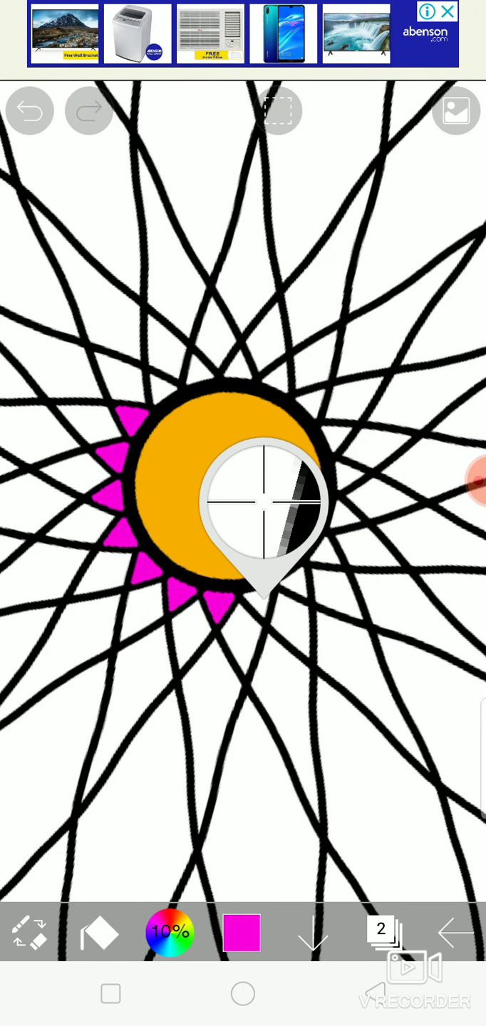
pyautogui.click(264, 506)
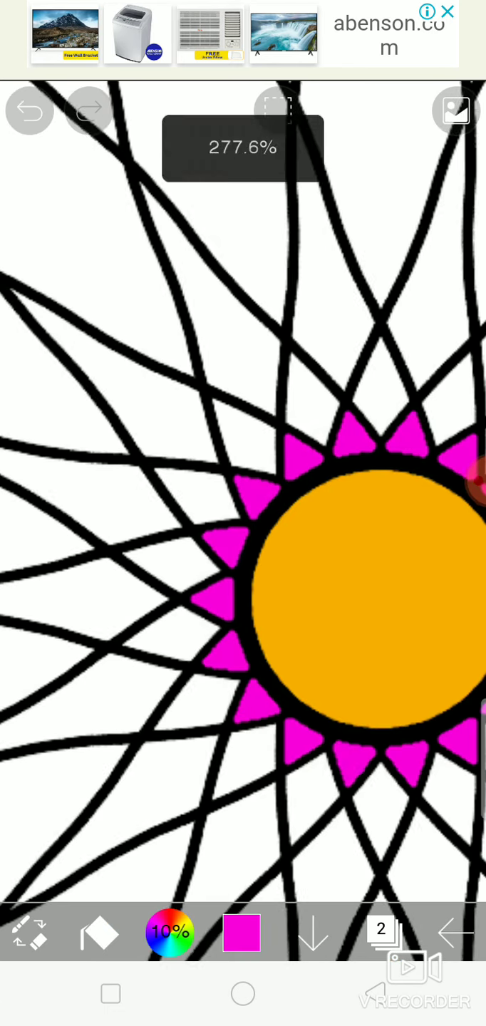
# Switch to red and fill the petals just outside the magenta ring.
pyautogui.click(241, 933)
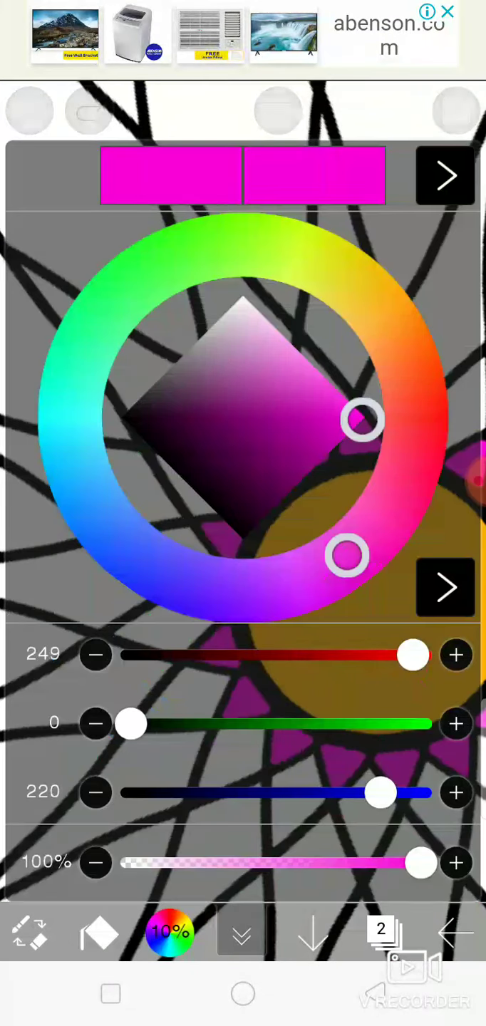
pyautogui.click(241, 933)
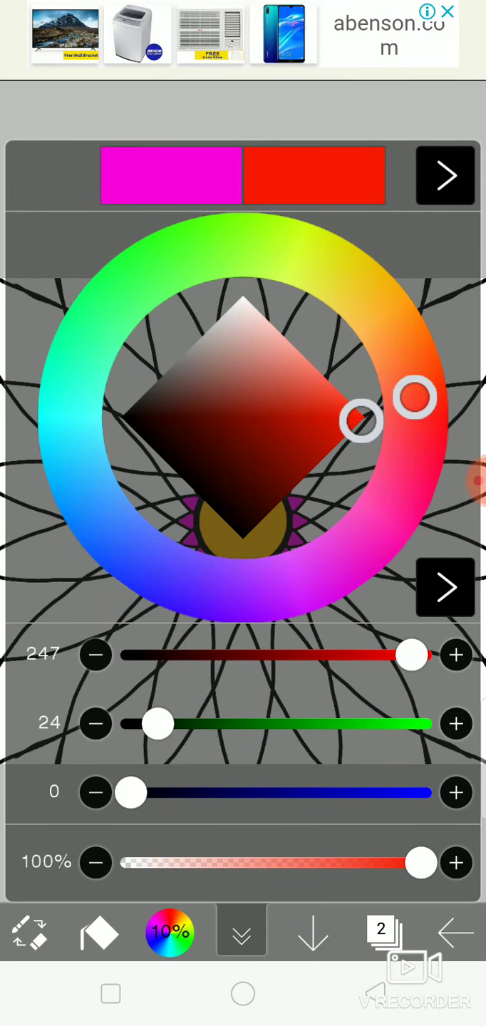
pyautogui.click(380, 930)
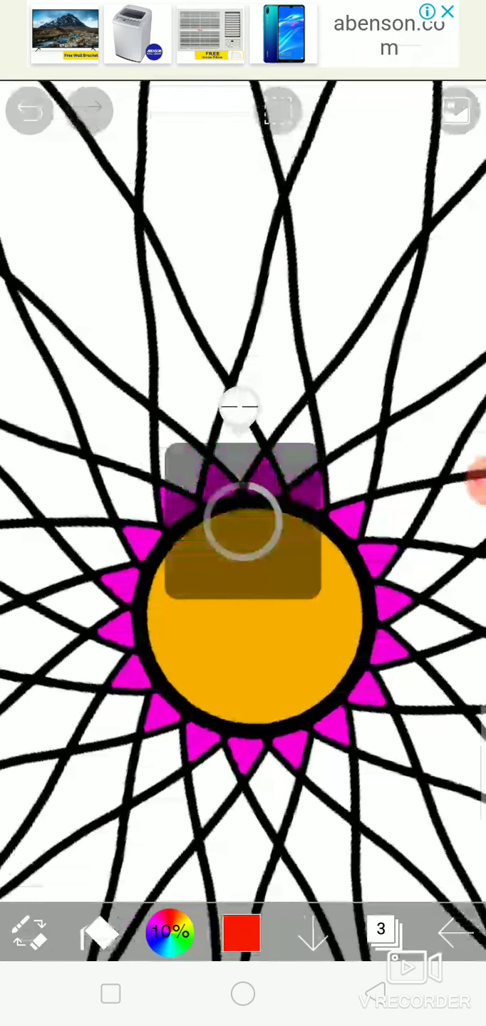
pyautogui.click(383, 510)
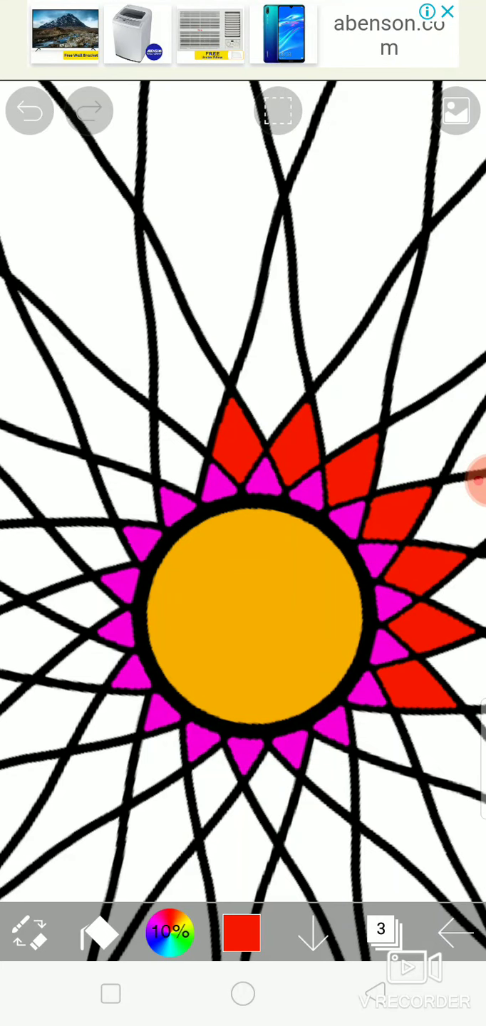
pyautogui.click(223, 719)
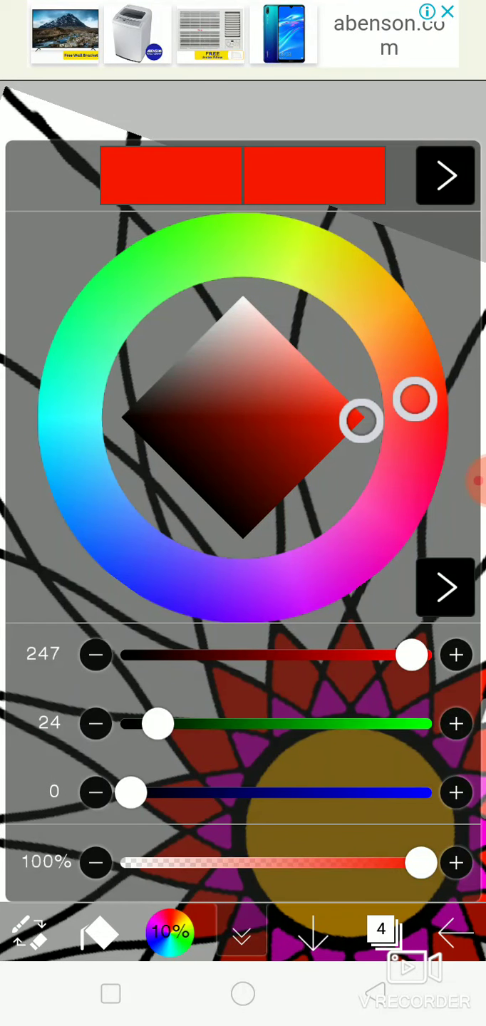
# Pick blue and fill the long pointed petals beyond the red ring.
pyautogui.click(445, 175)
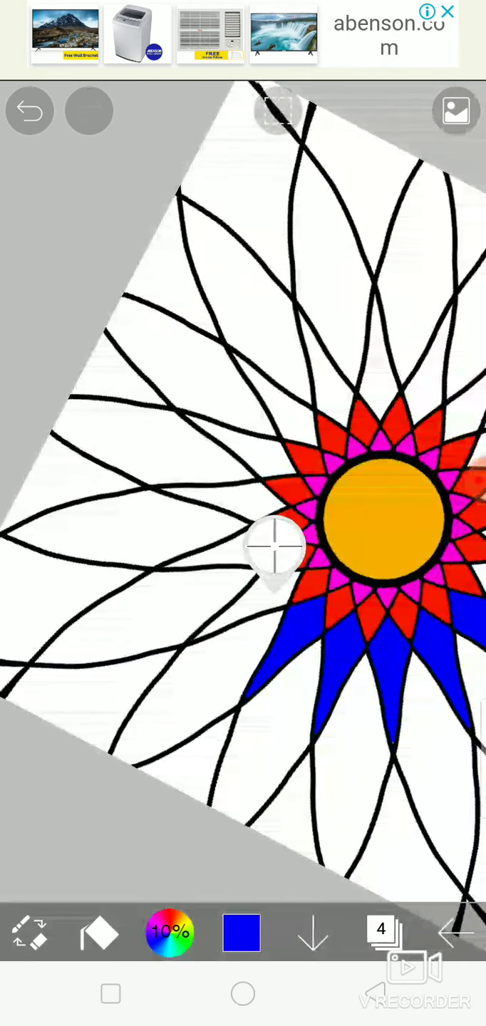
pyautogui.click(272, 547)
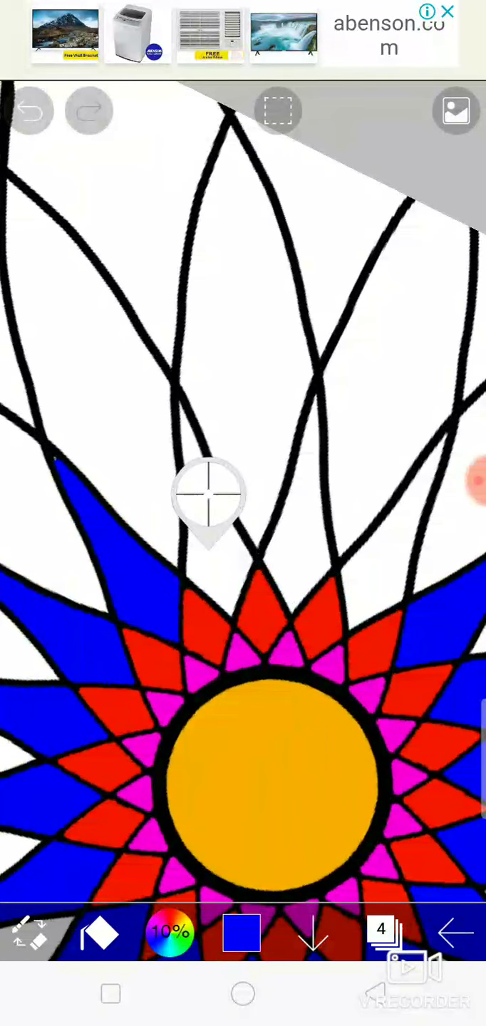
pyautogui.click(209, 499)
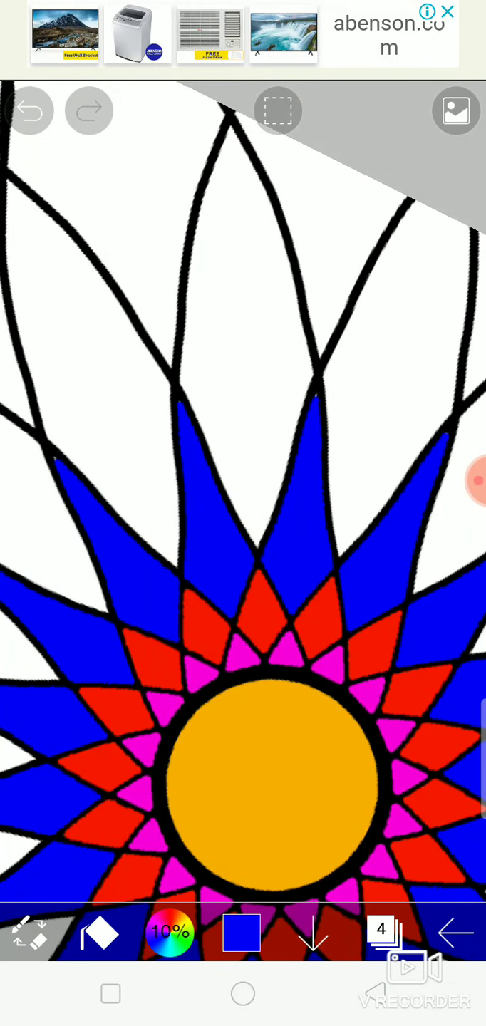
pyautogui.click(385, 933)
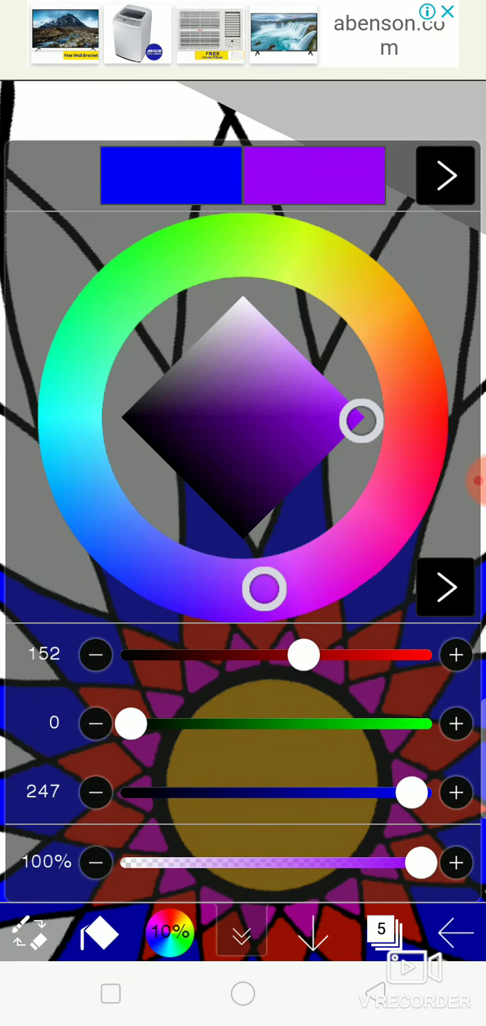
# Confirm purple as the current colour in the colour wheel.
pyautogui.click(240, 931)
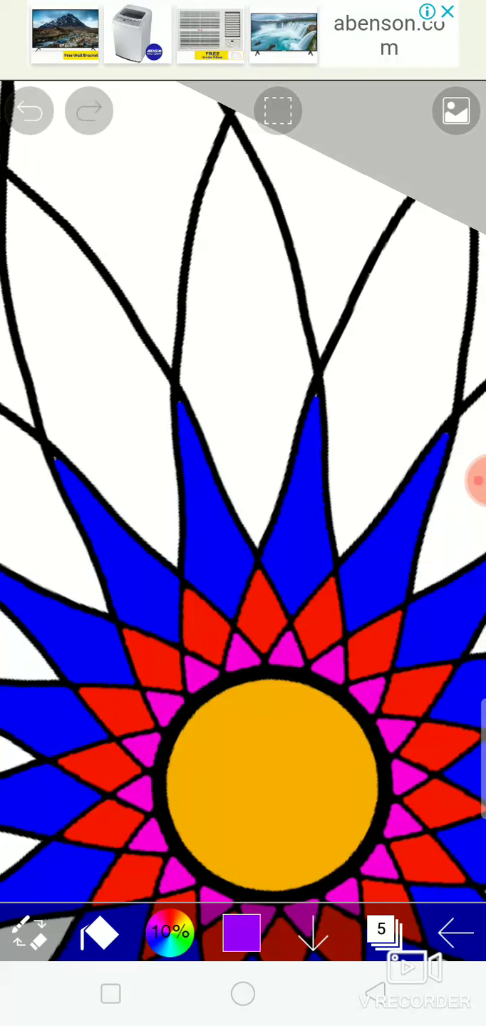
pyautogui.click(241, 933)
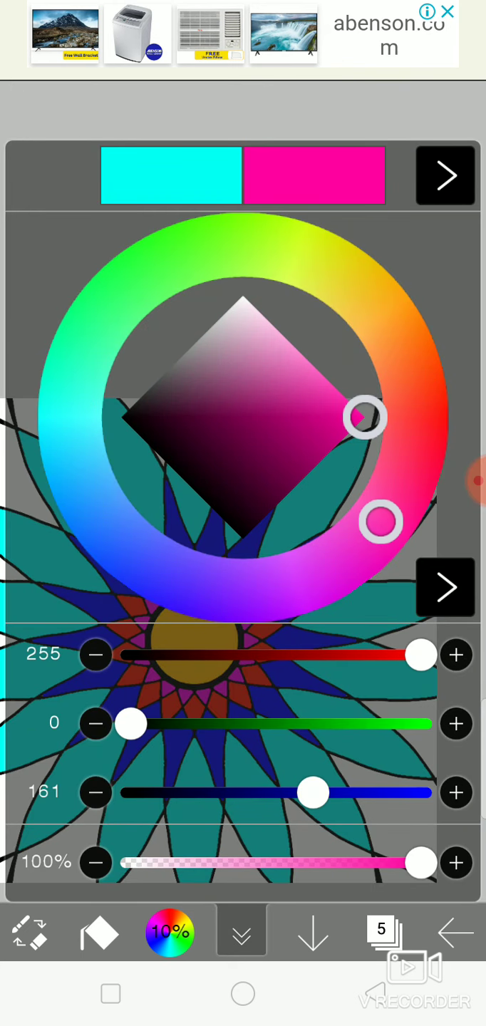
# Mix a pinkish red and fill the corner areas around the flower.
pyautogui.moveTo(313, 792); pyautogui.dragTo(230, 792)
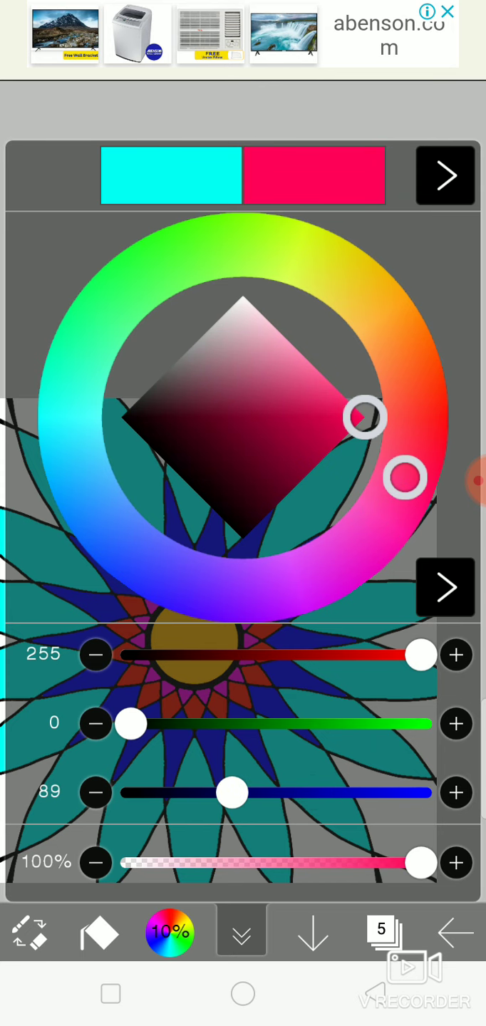
pyautogui.click(444, 175)
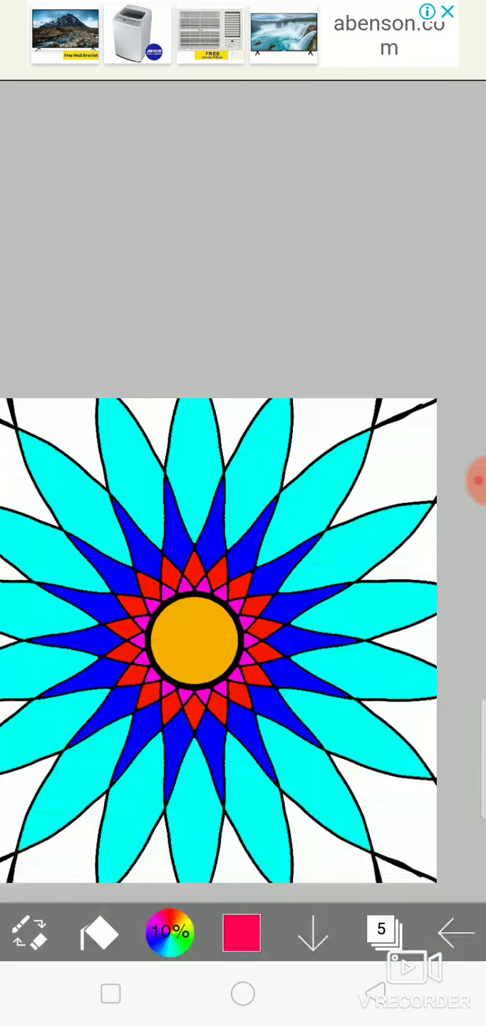
pyautogui.click(399, 470)
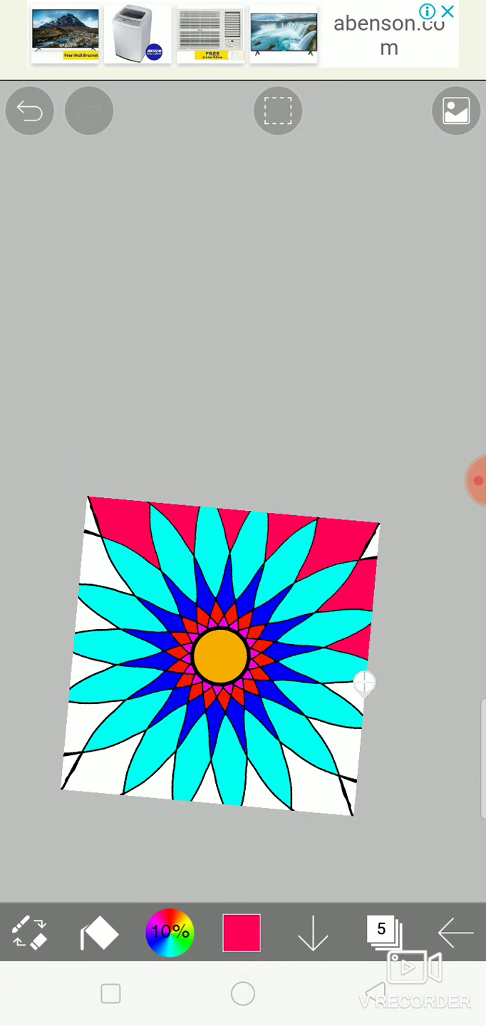
pyautogui.click(357, 688)
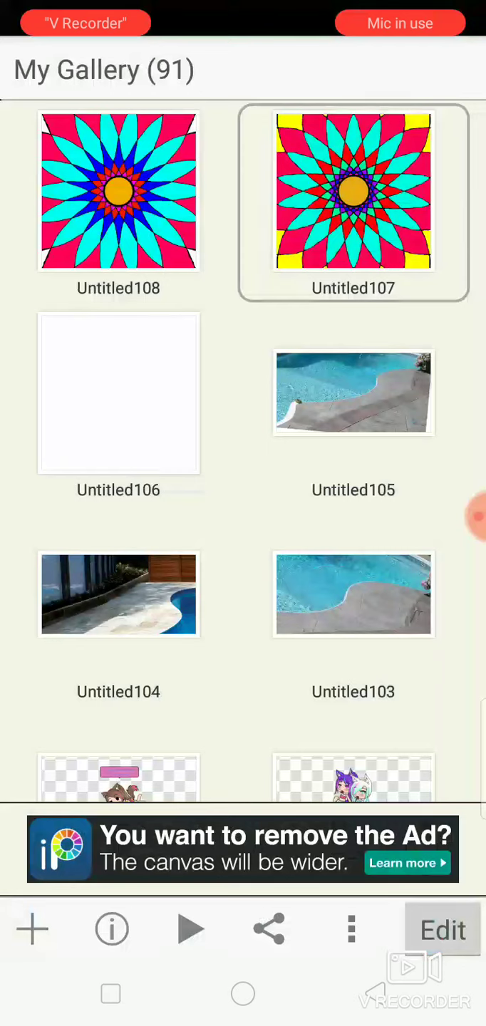
# Start the timelapse replay of the finished pink-cornered mandala from My Gallery.
pyautogui.click(189, 928)
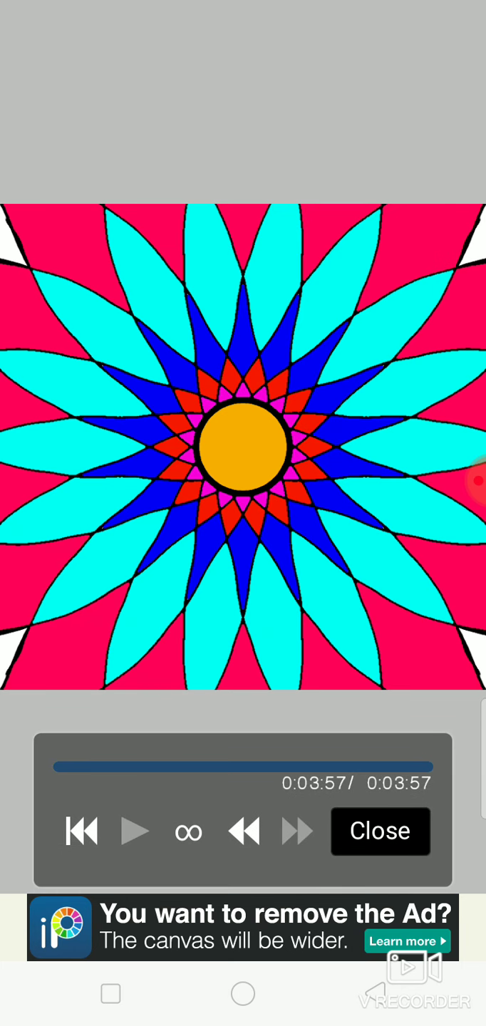
# Set replay speed to x16, rewind to the start, and play the drawing process.
pyautogui.click(295, 830)
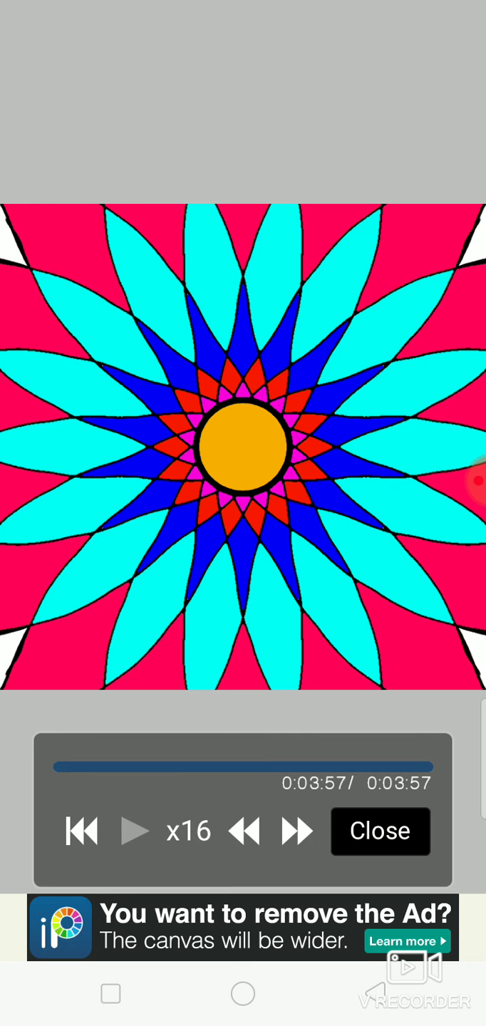
pyautogui.click(80, 831)
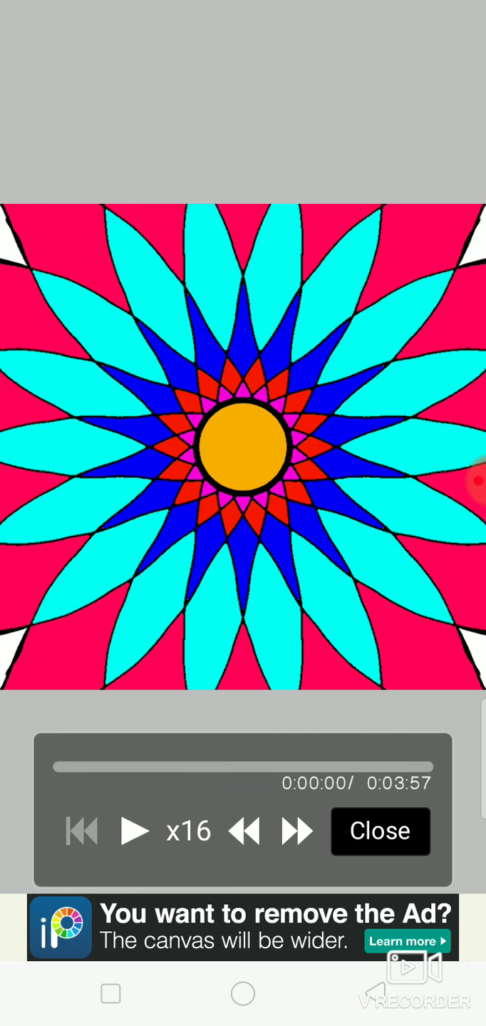
pyautogui.click(135, 831)
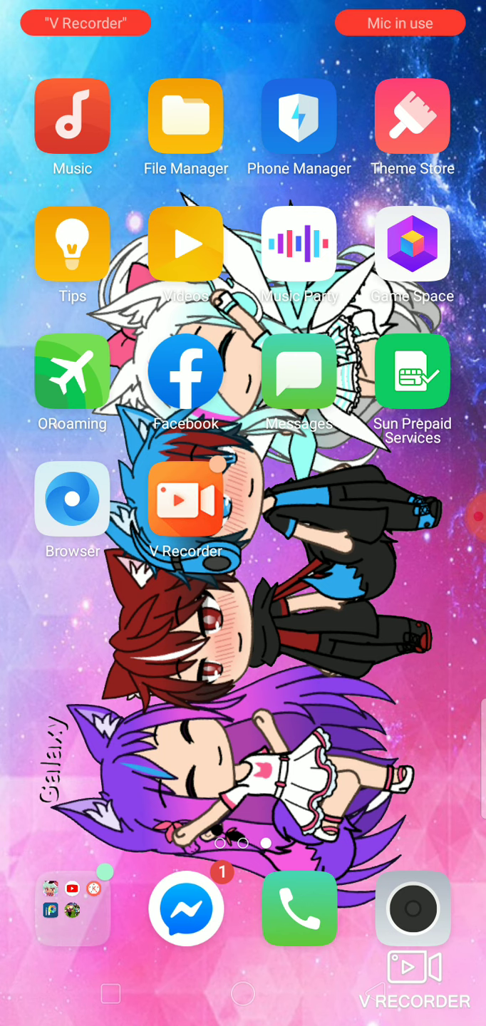
# Launch the Camera app from the home screen dock.
pyautogui.click(412, 908)
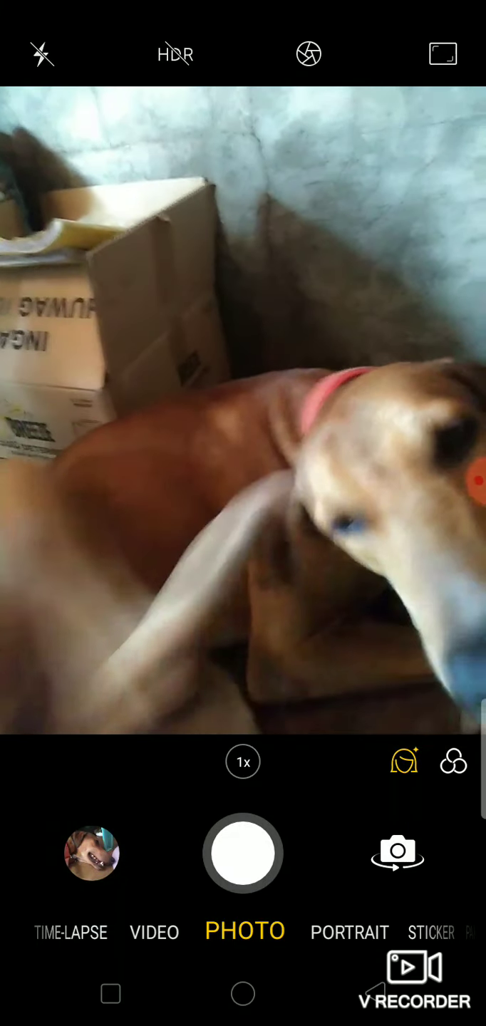